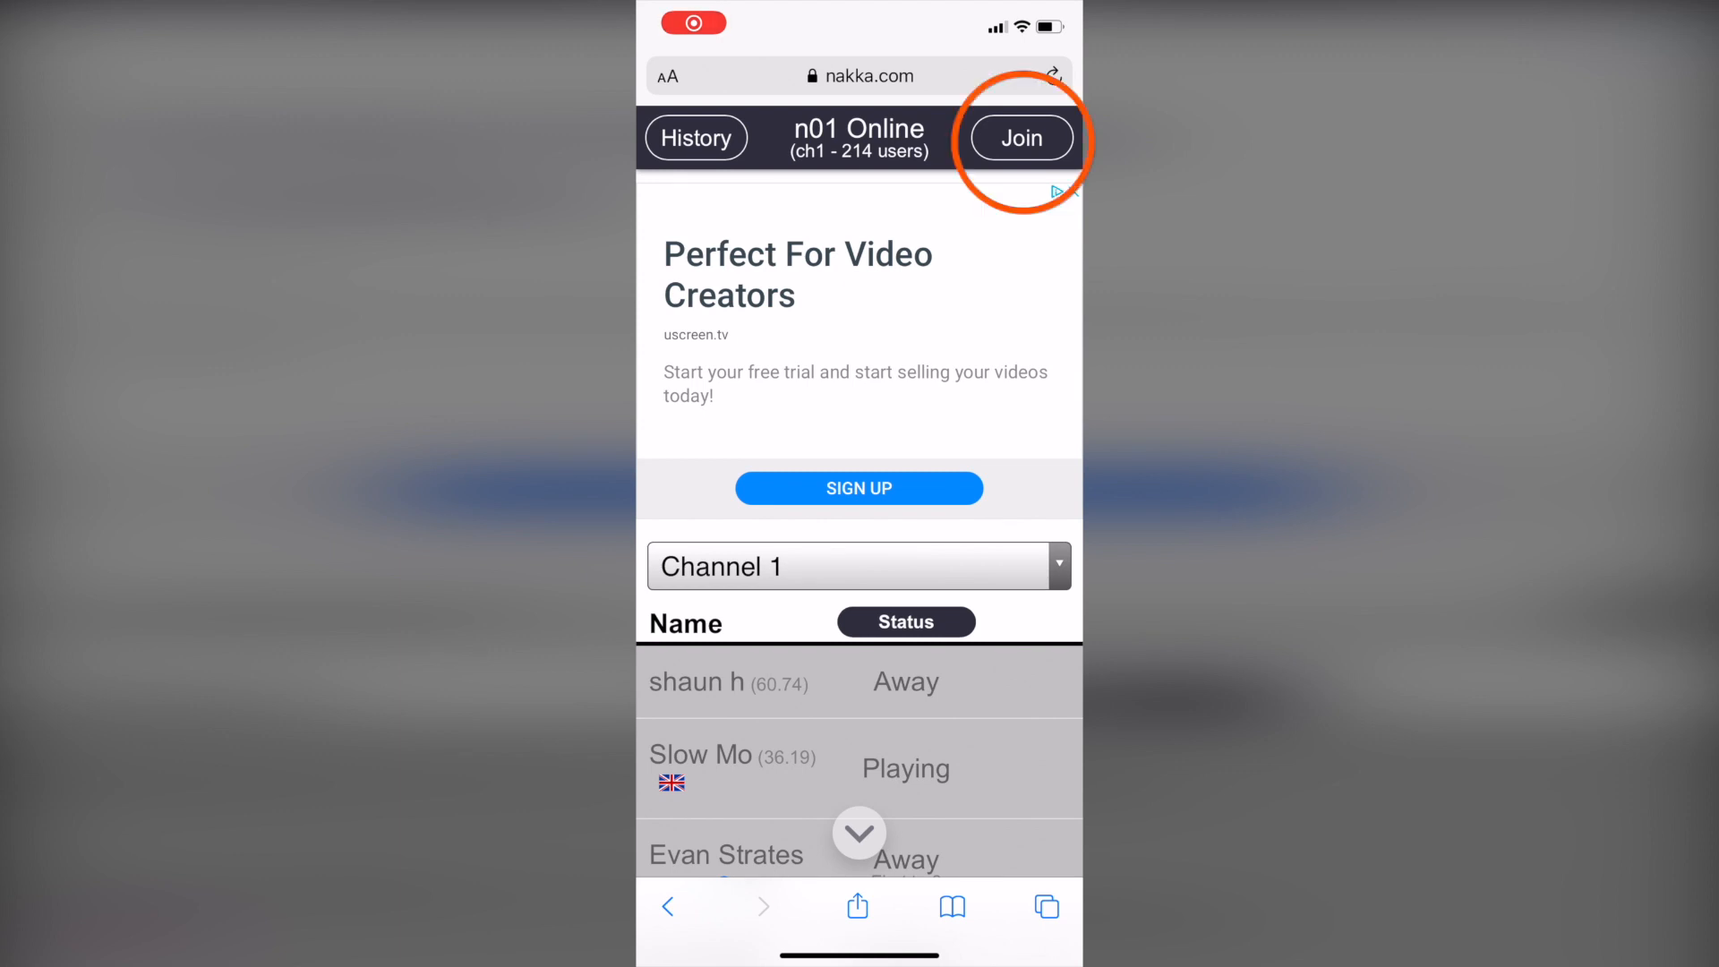
# Open the join settings from the n01 Online lobby
pyautogui.click(1020, 138)
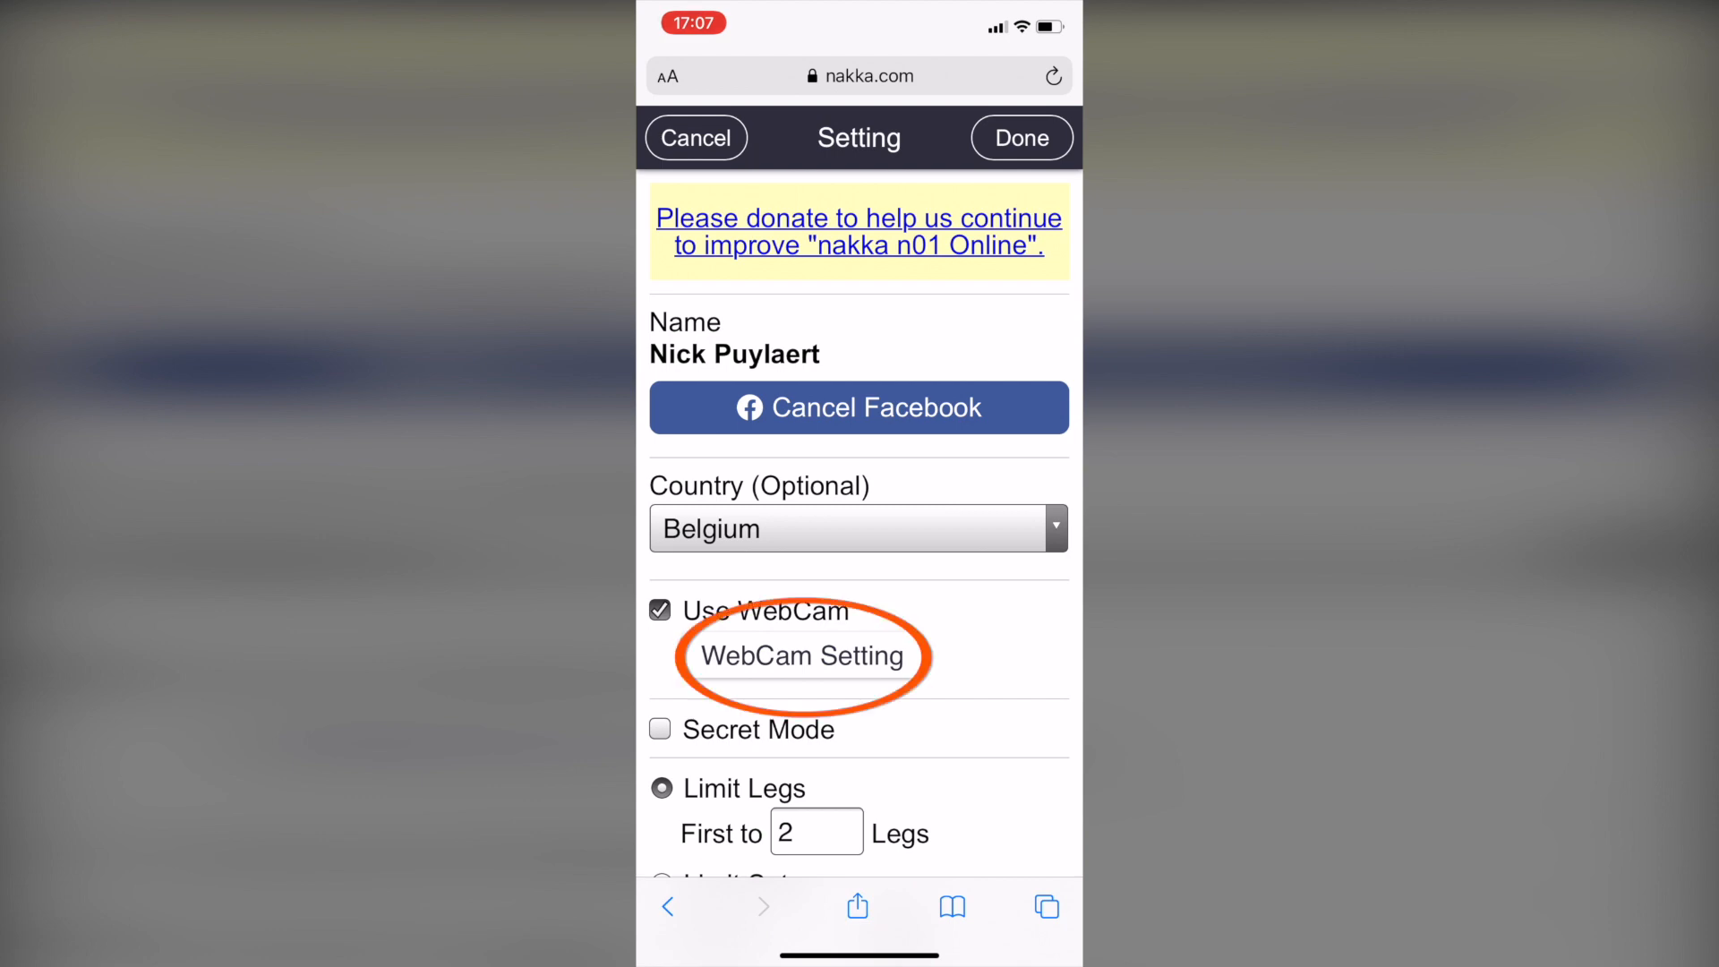
# Open WebCam Setting and allow camera and microphone access
pyautogui.click(801, 657)
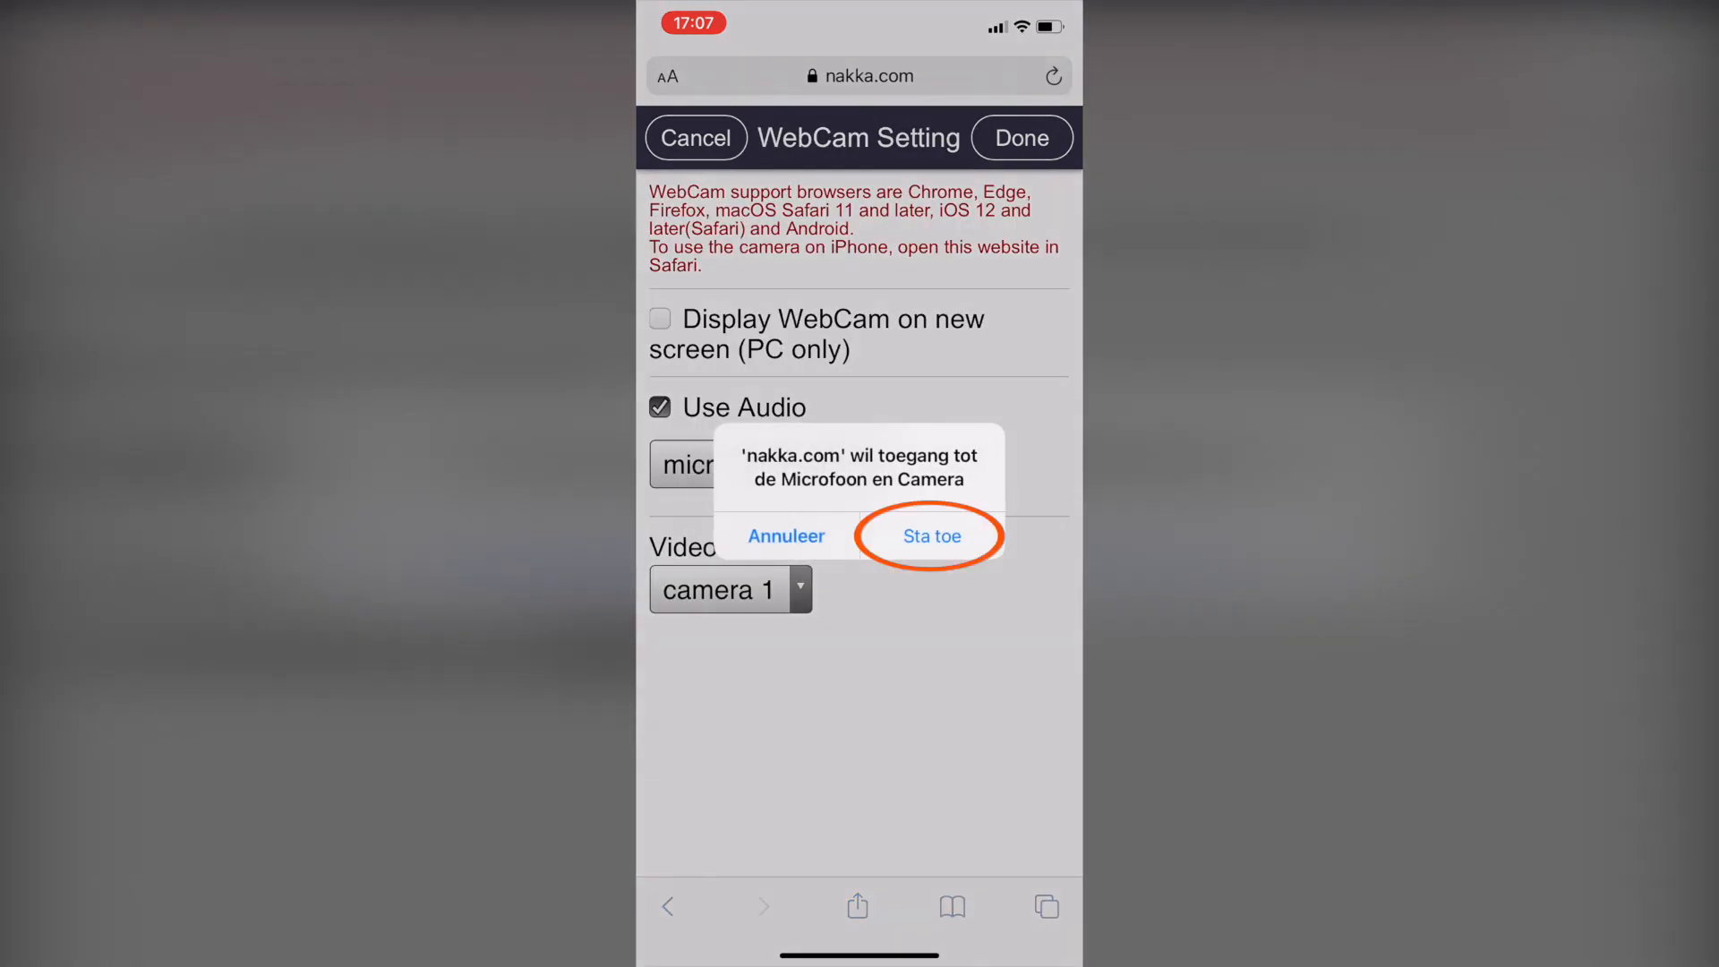
pyautogui.click(931, 536)
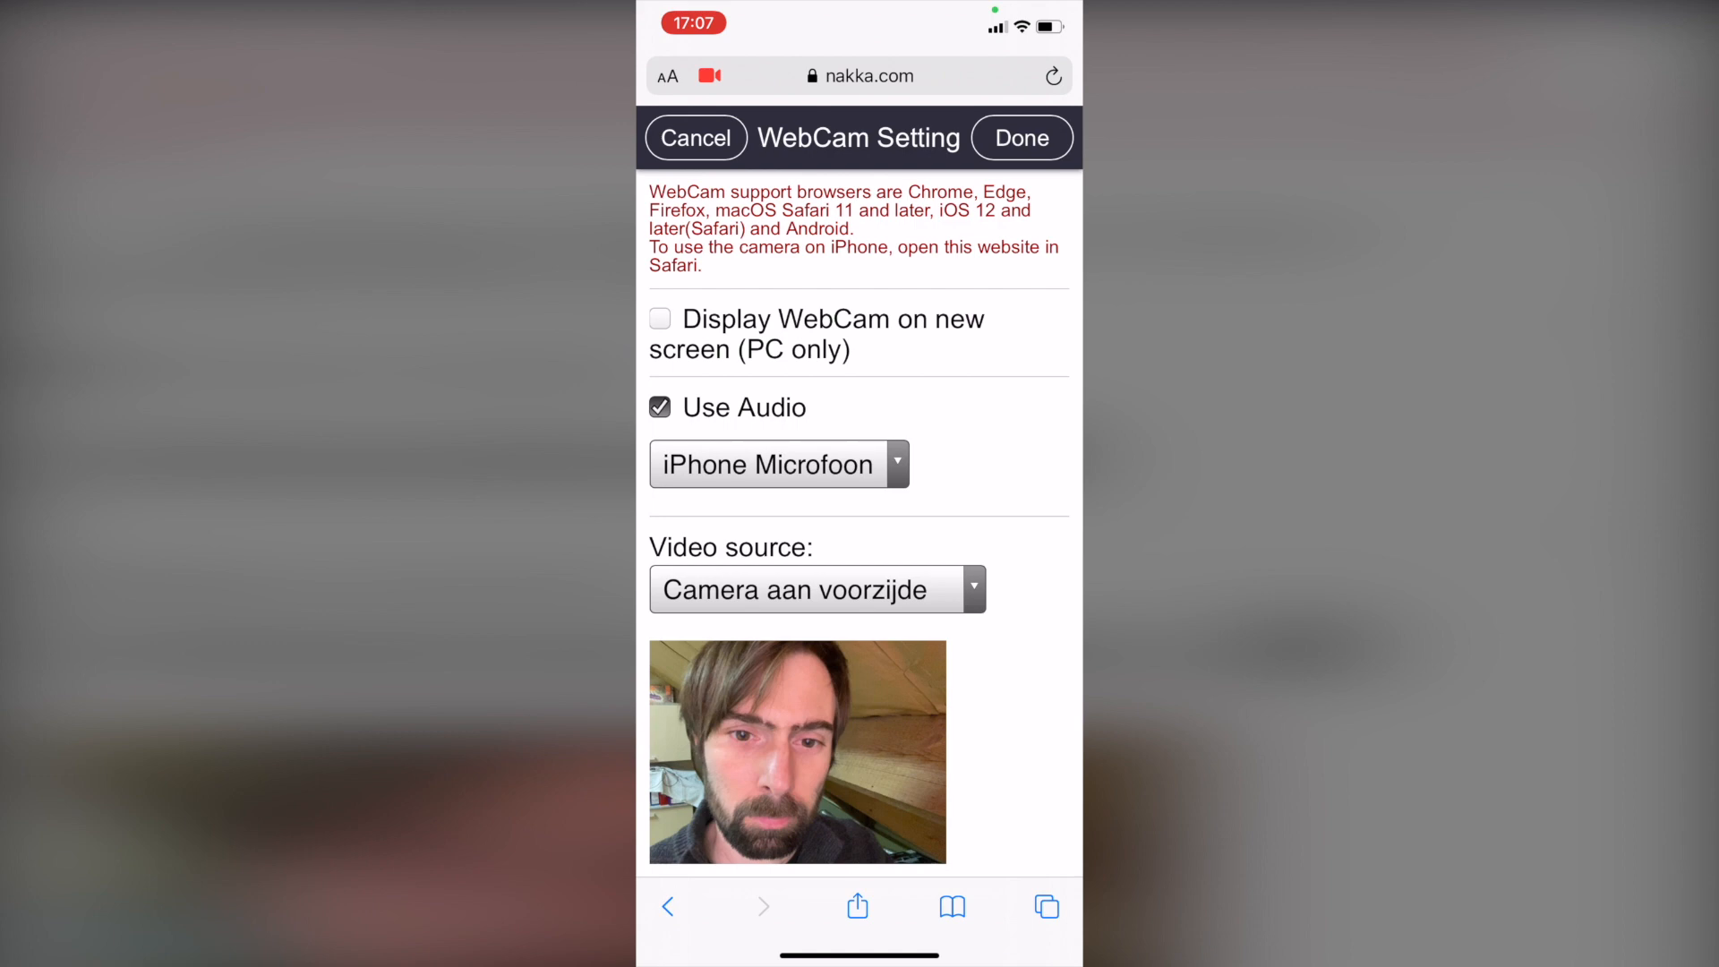
# Switch the video source to the rear camera showing the dartboard, and confirm
pyautogui.click(815, 589)
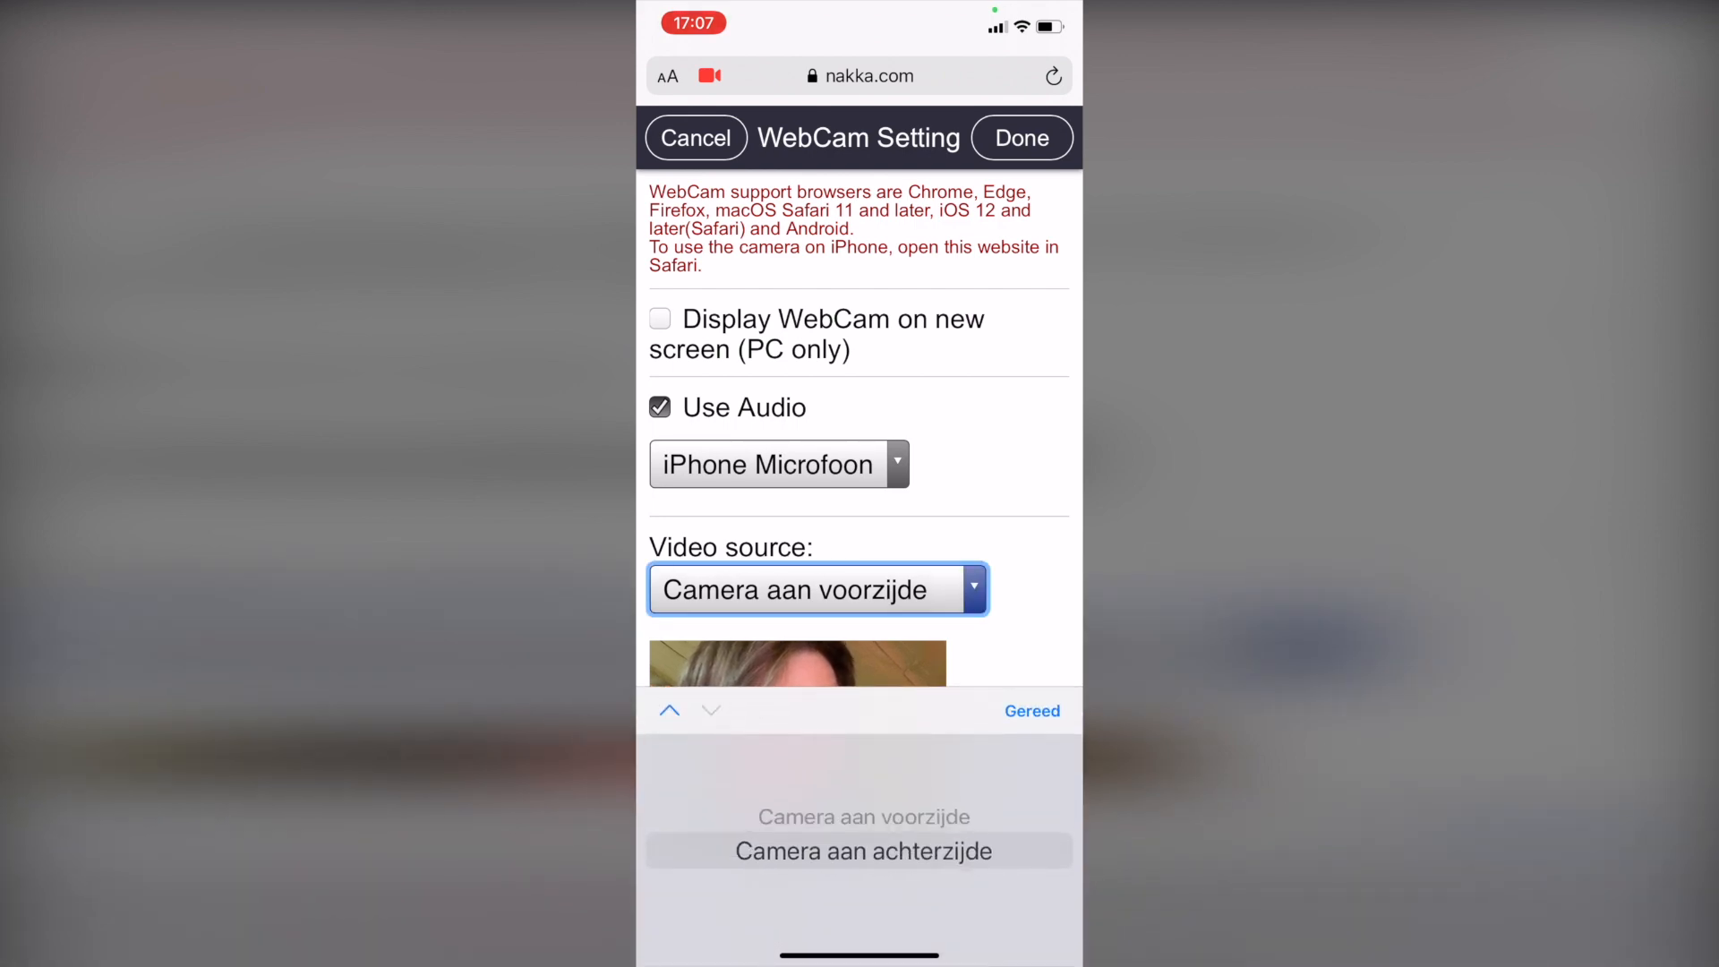
pyautogui.click(861, 851)
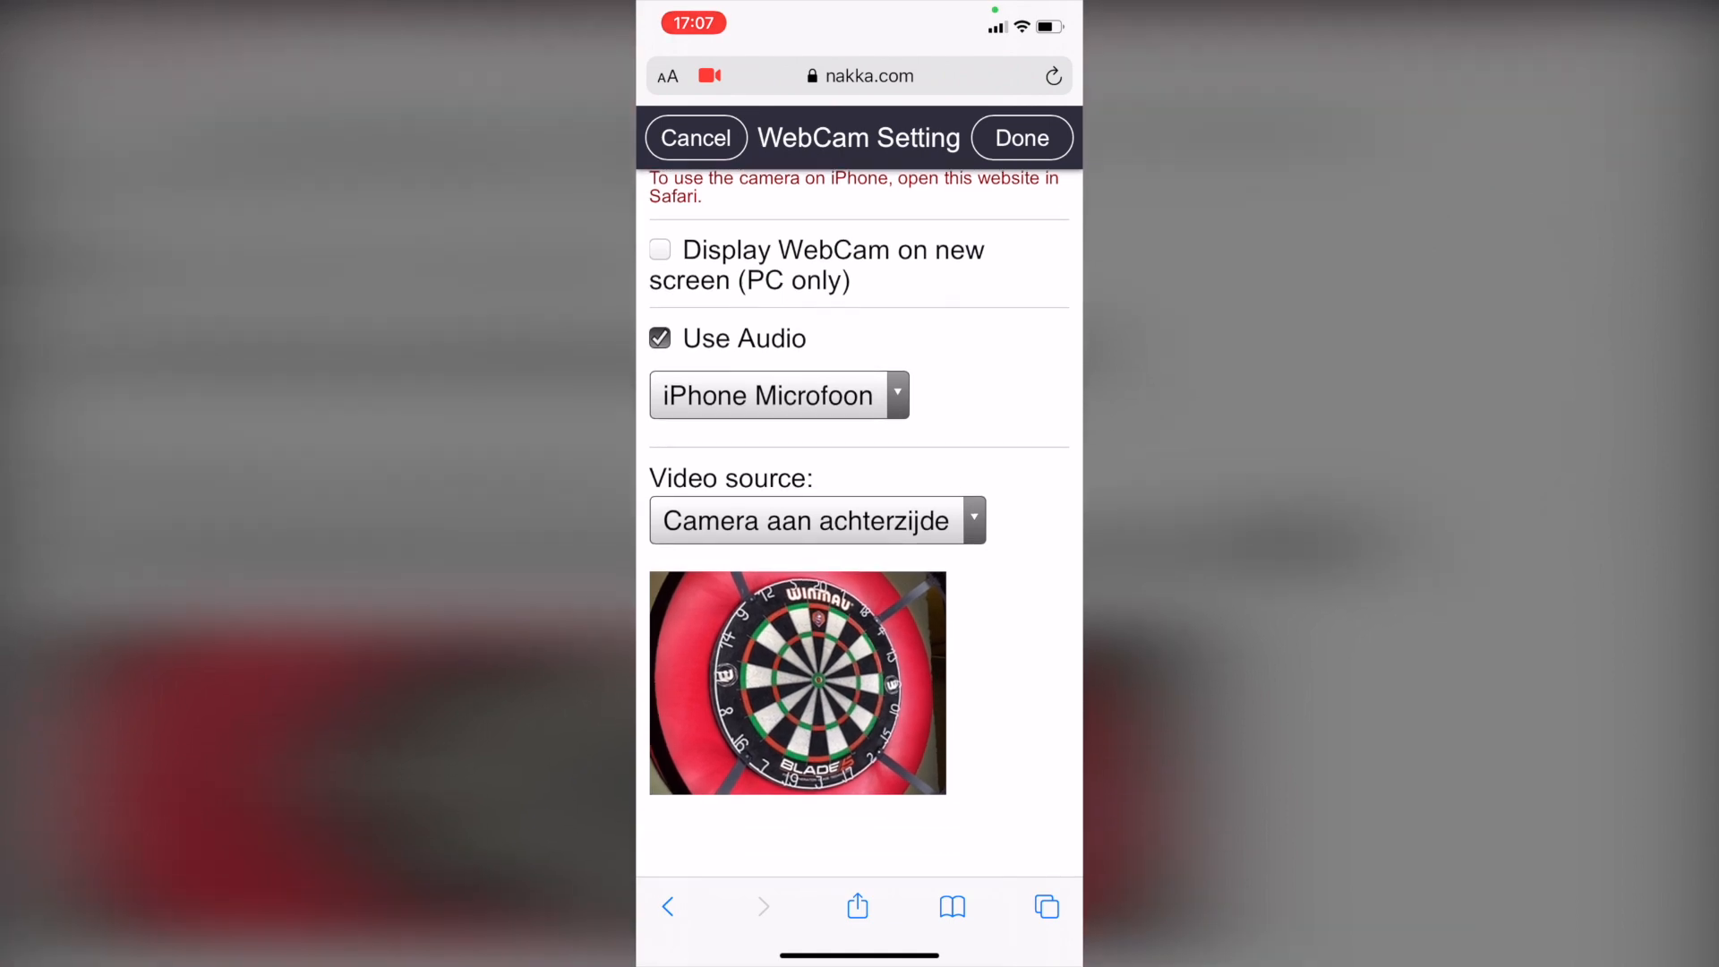
pyautogui.scroll(-3)
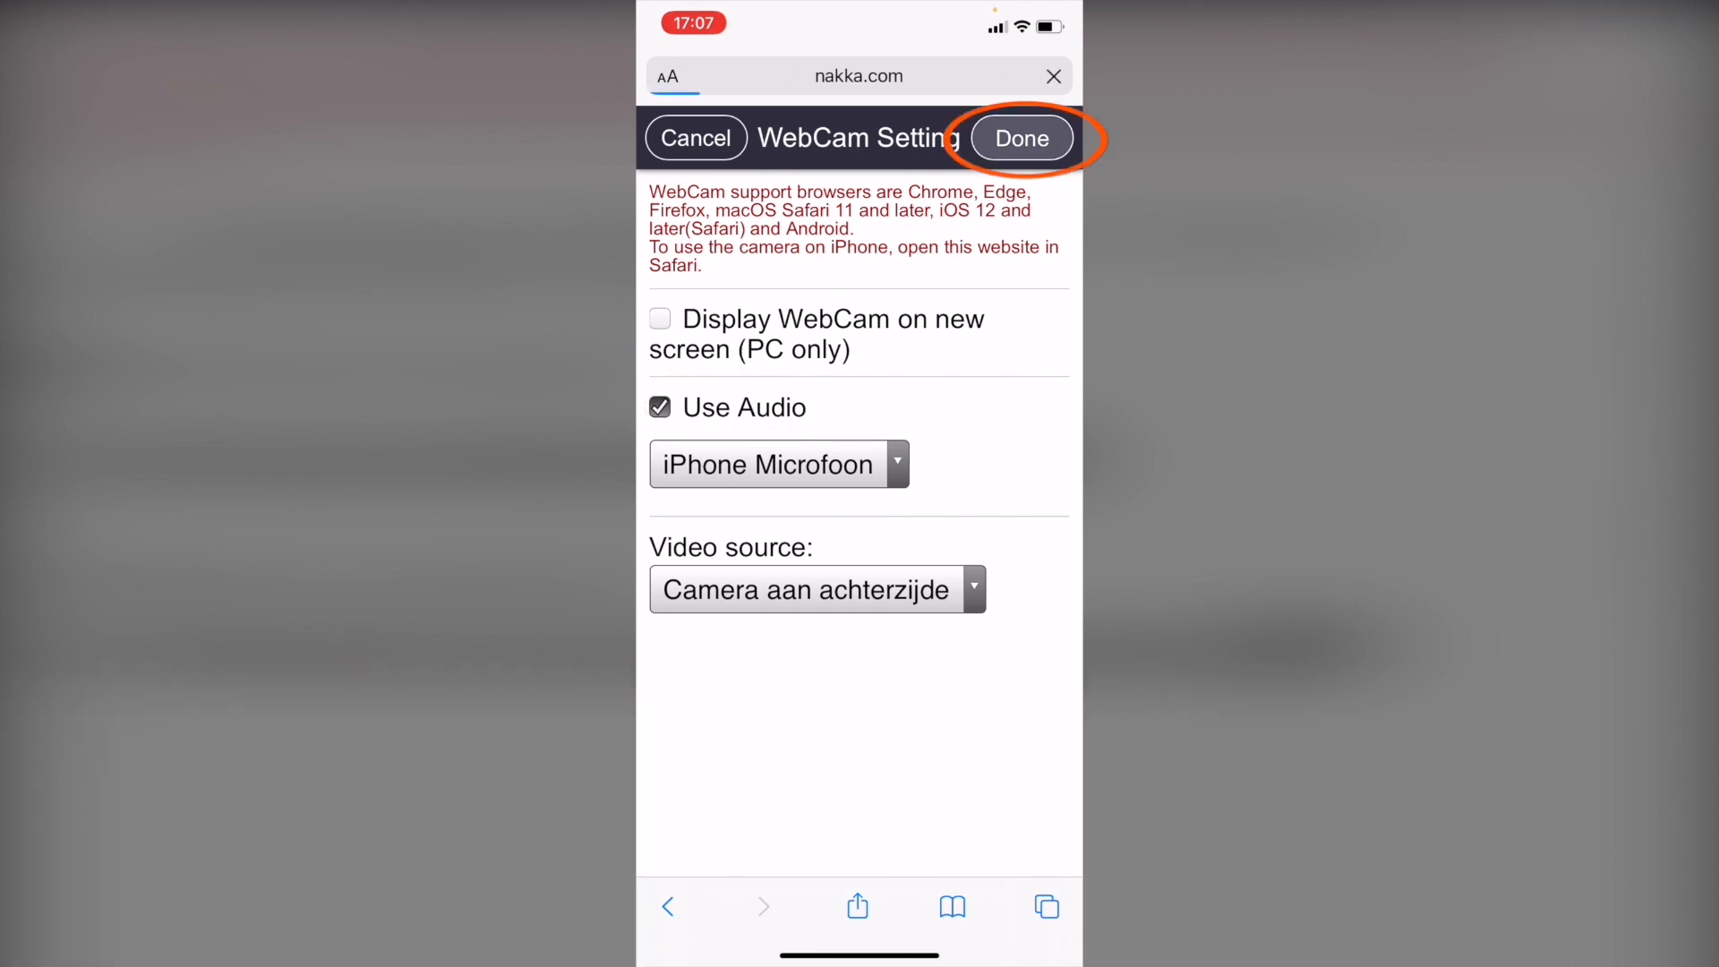
pyautogui.click(1020, 137)
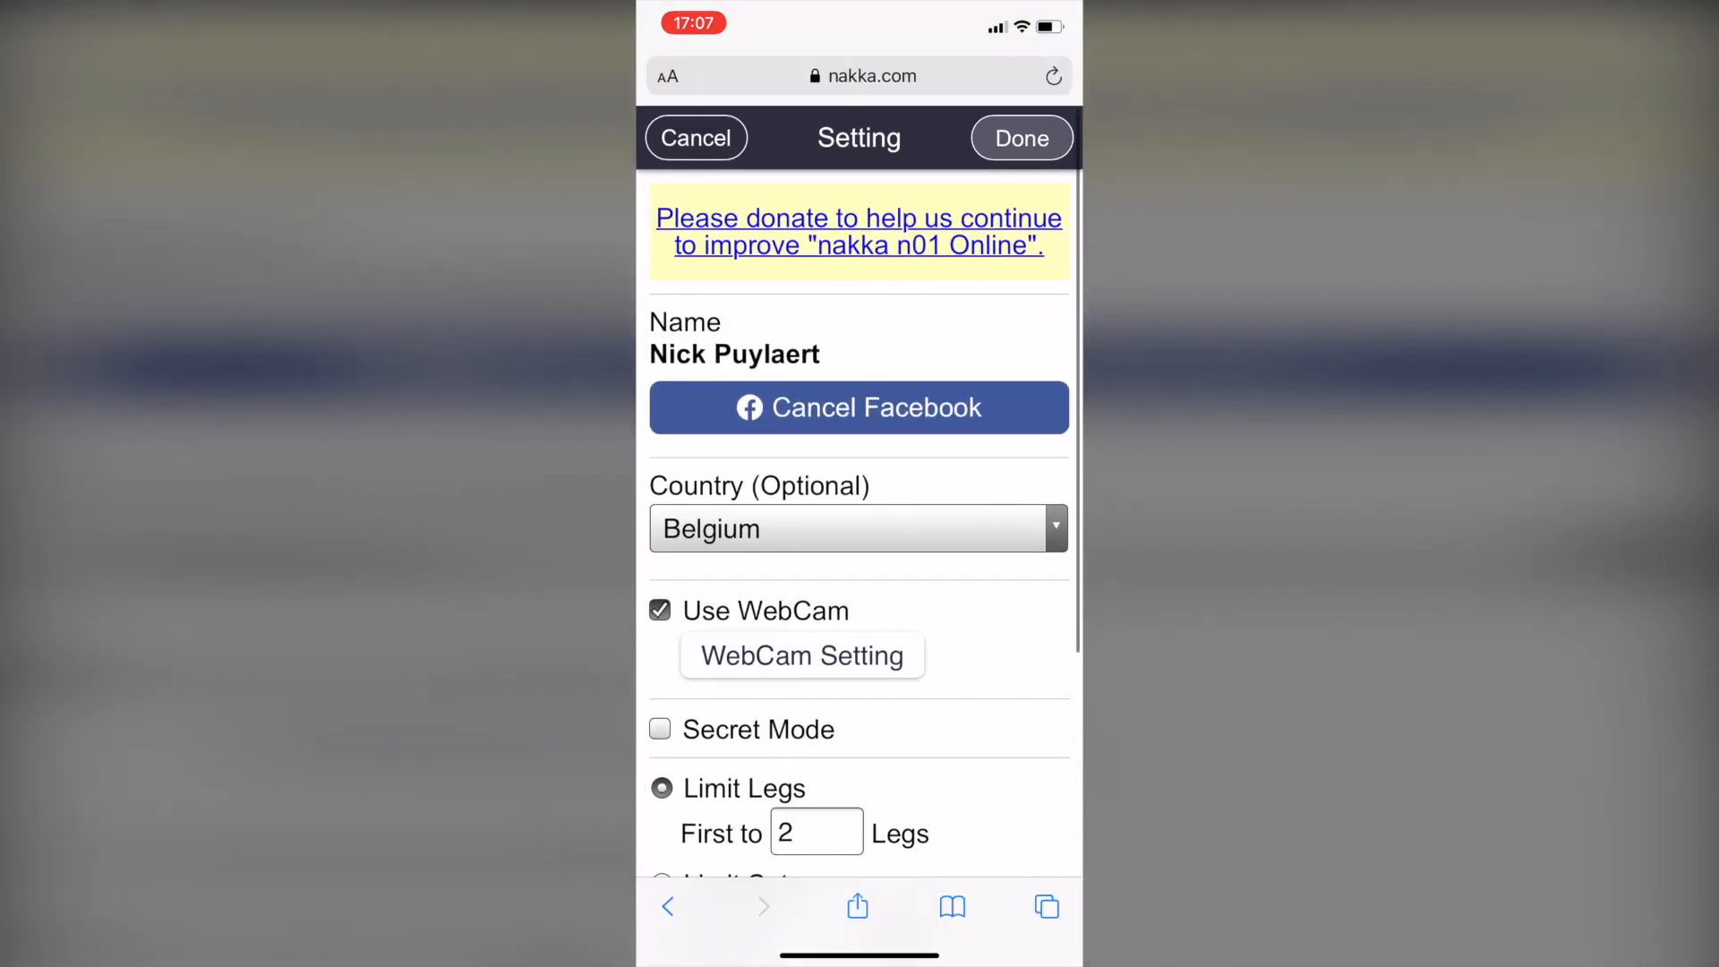
# Save the join settings as Ready and start a 501 match from the lobby row
pyautogui.click(1020, 138)
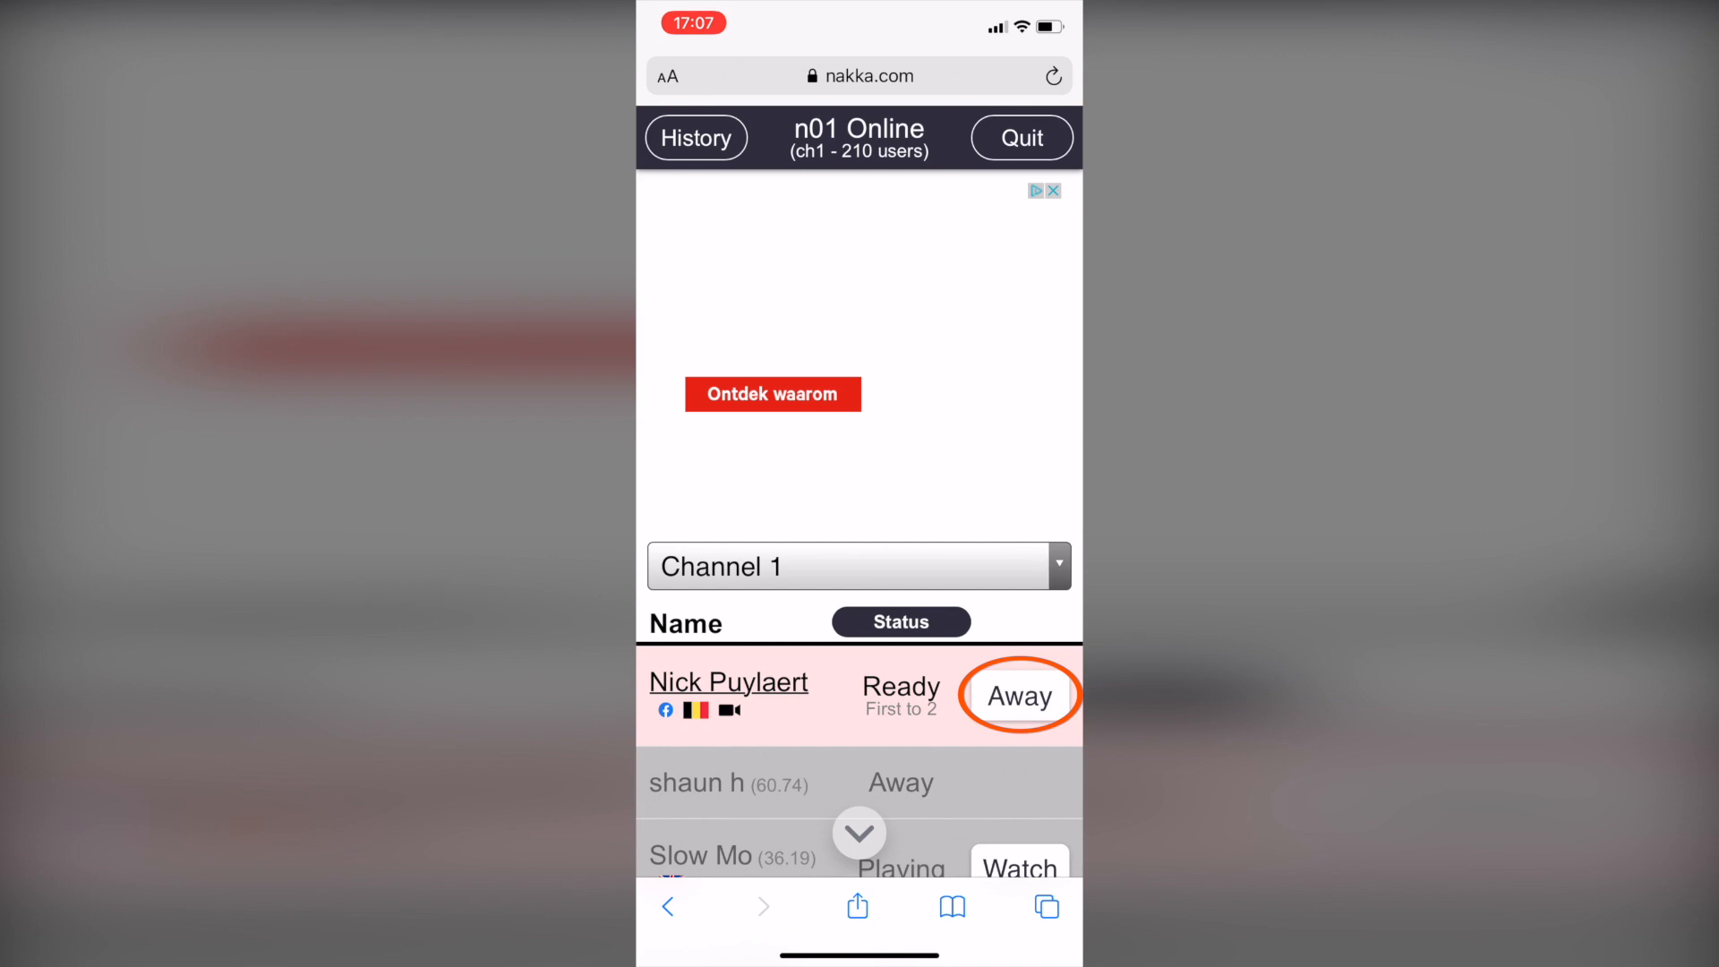
pyautogui.click(1016, 694)
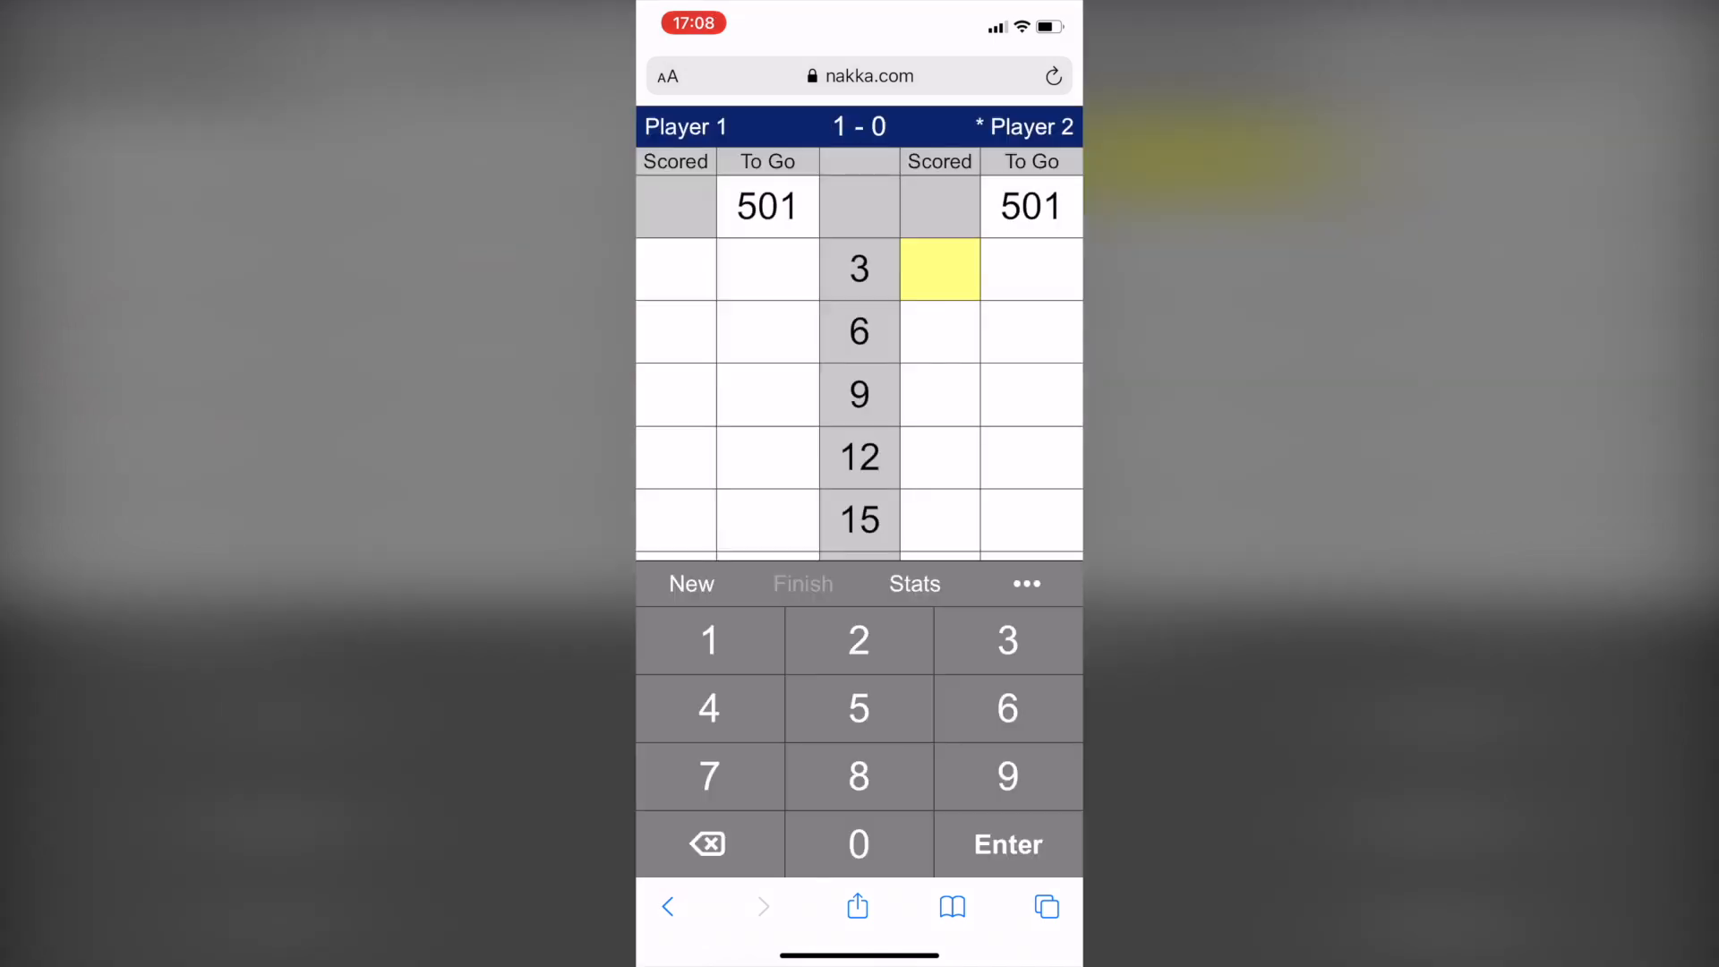
# Enter the turn scores until Player 2's checkout, then confirm the 14-dart game shot
pyautogui.click(1007, 844)
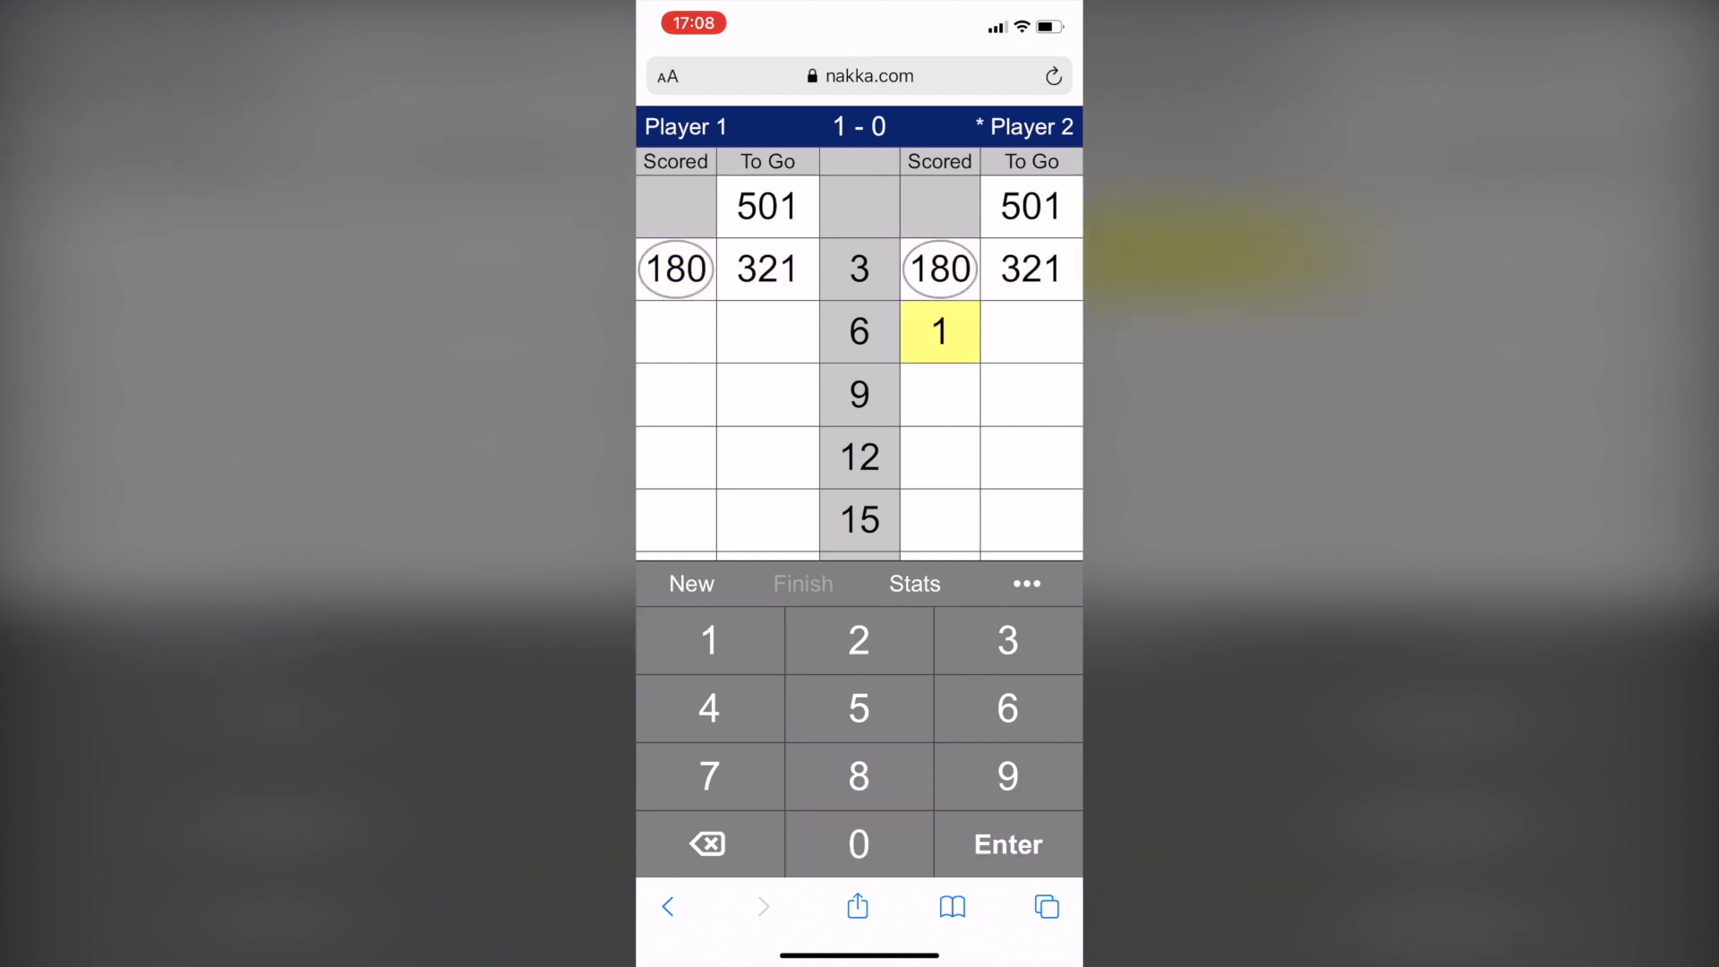
pyautogui.click(1006, 844)
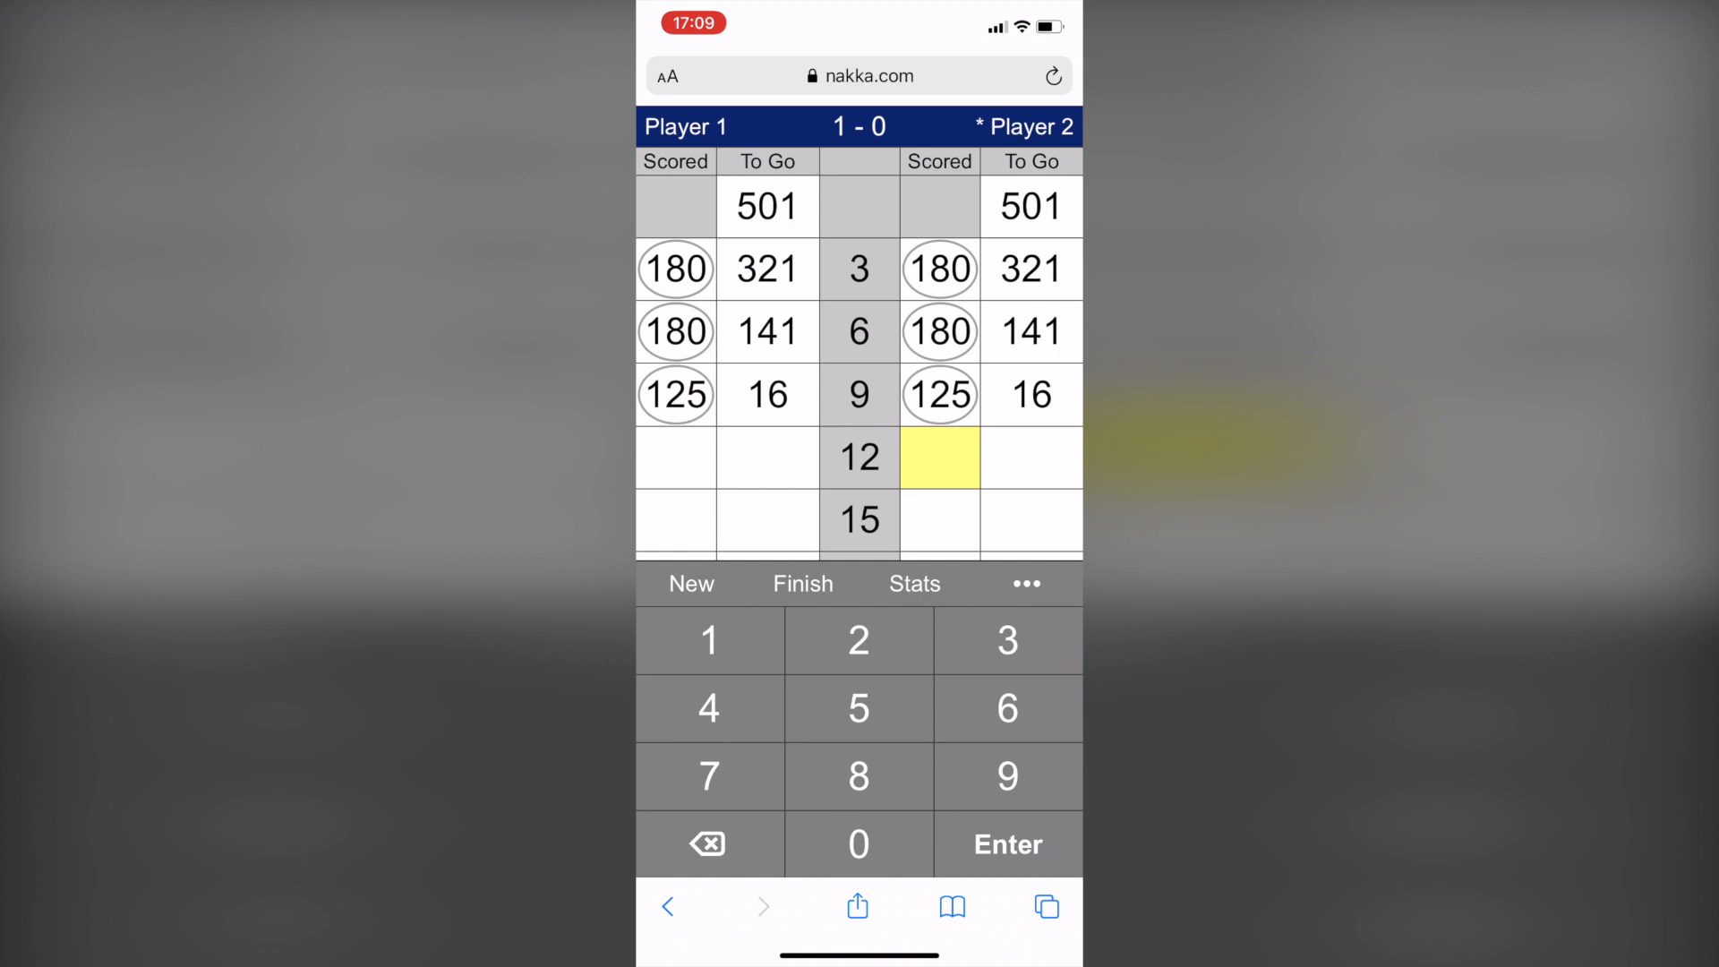
pyautogui.click(858, 844)
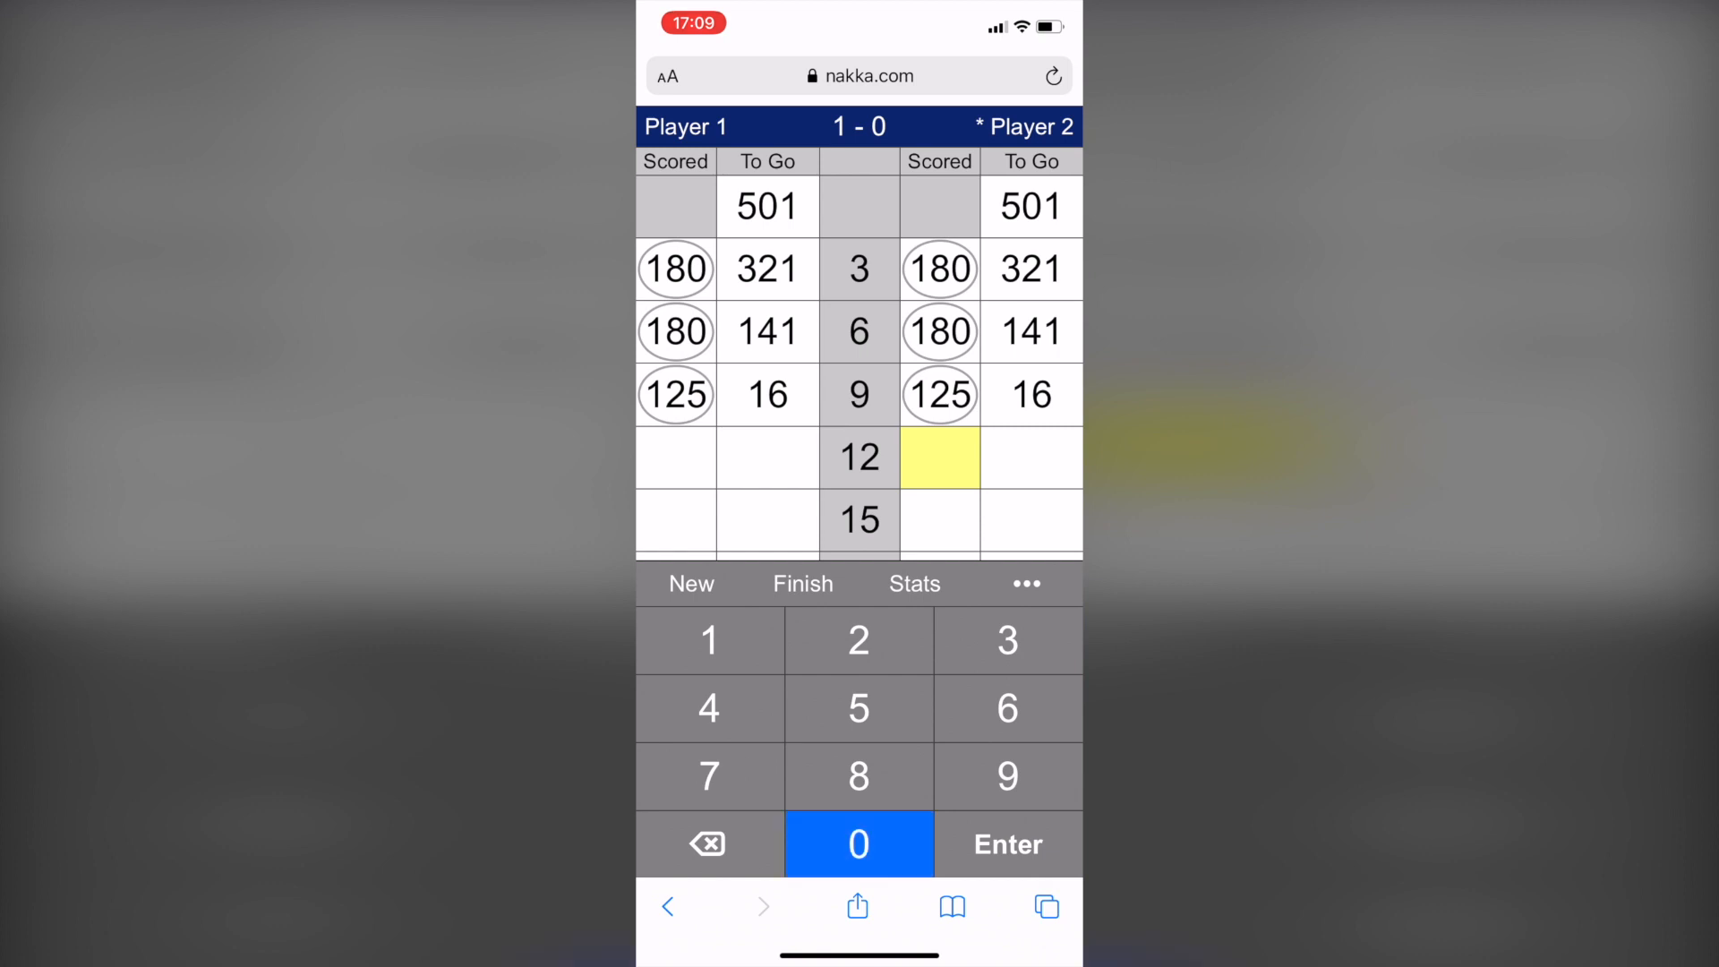
pyautogui.click(1006, 844)
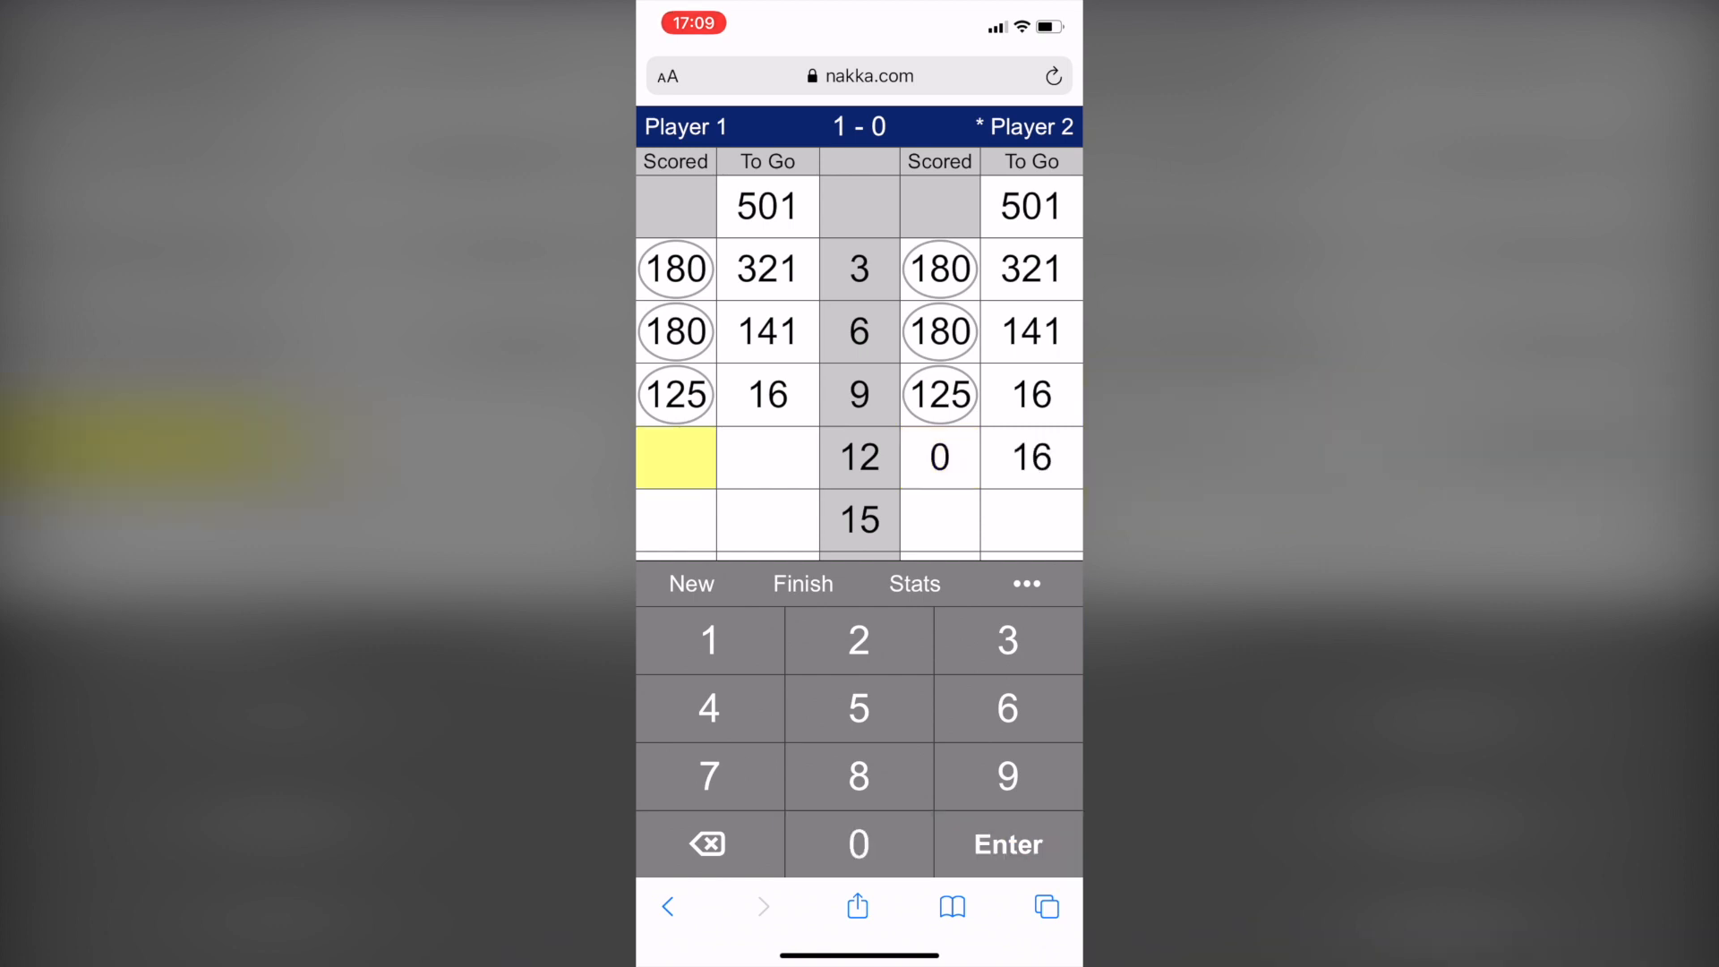
pyautogui.click(858, 844)
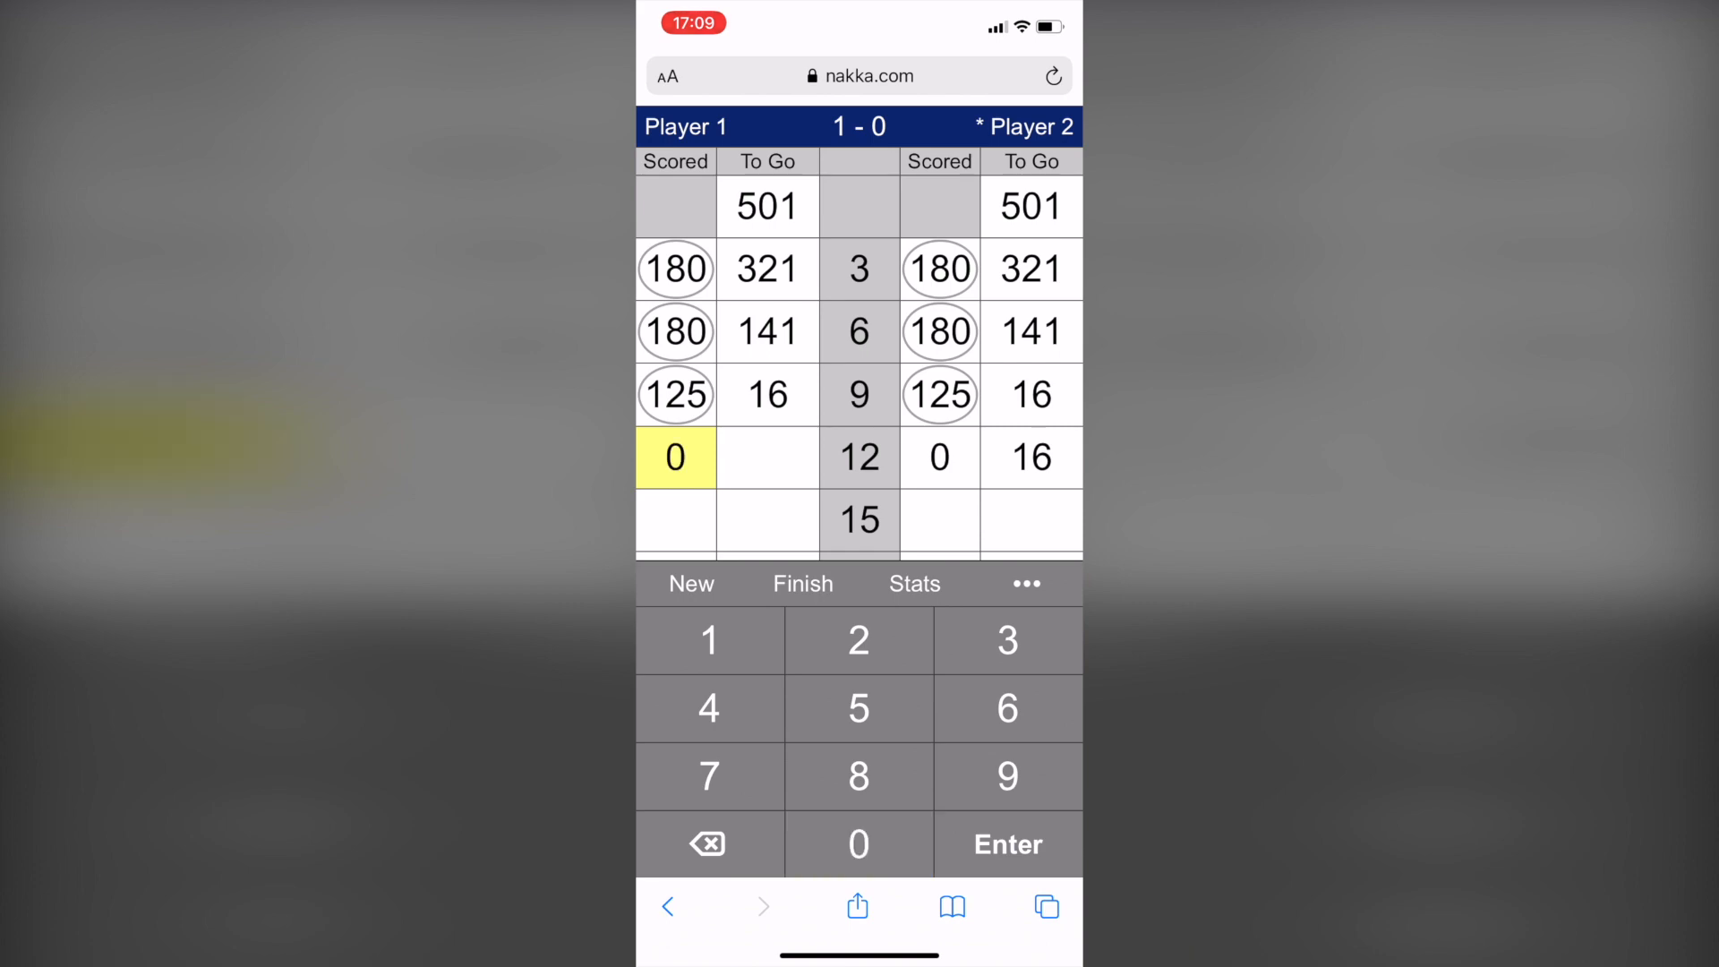
pyautogui.click(1005, 844)
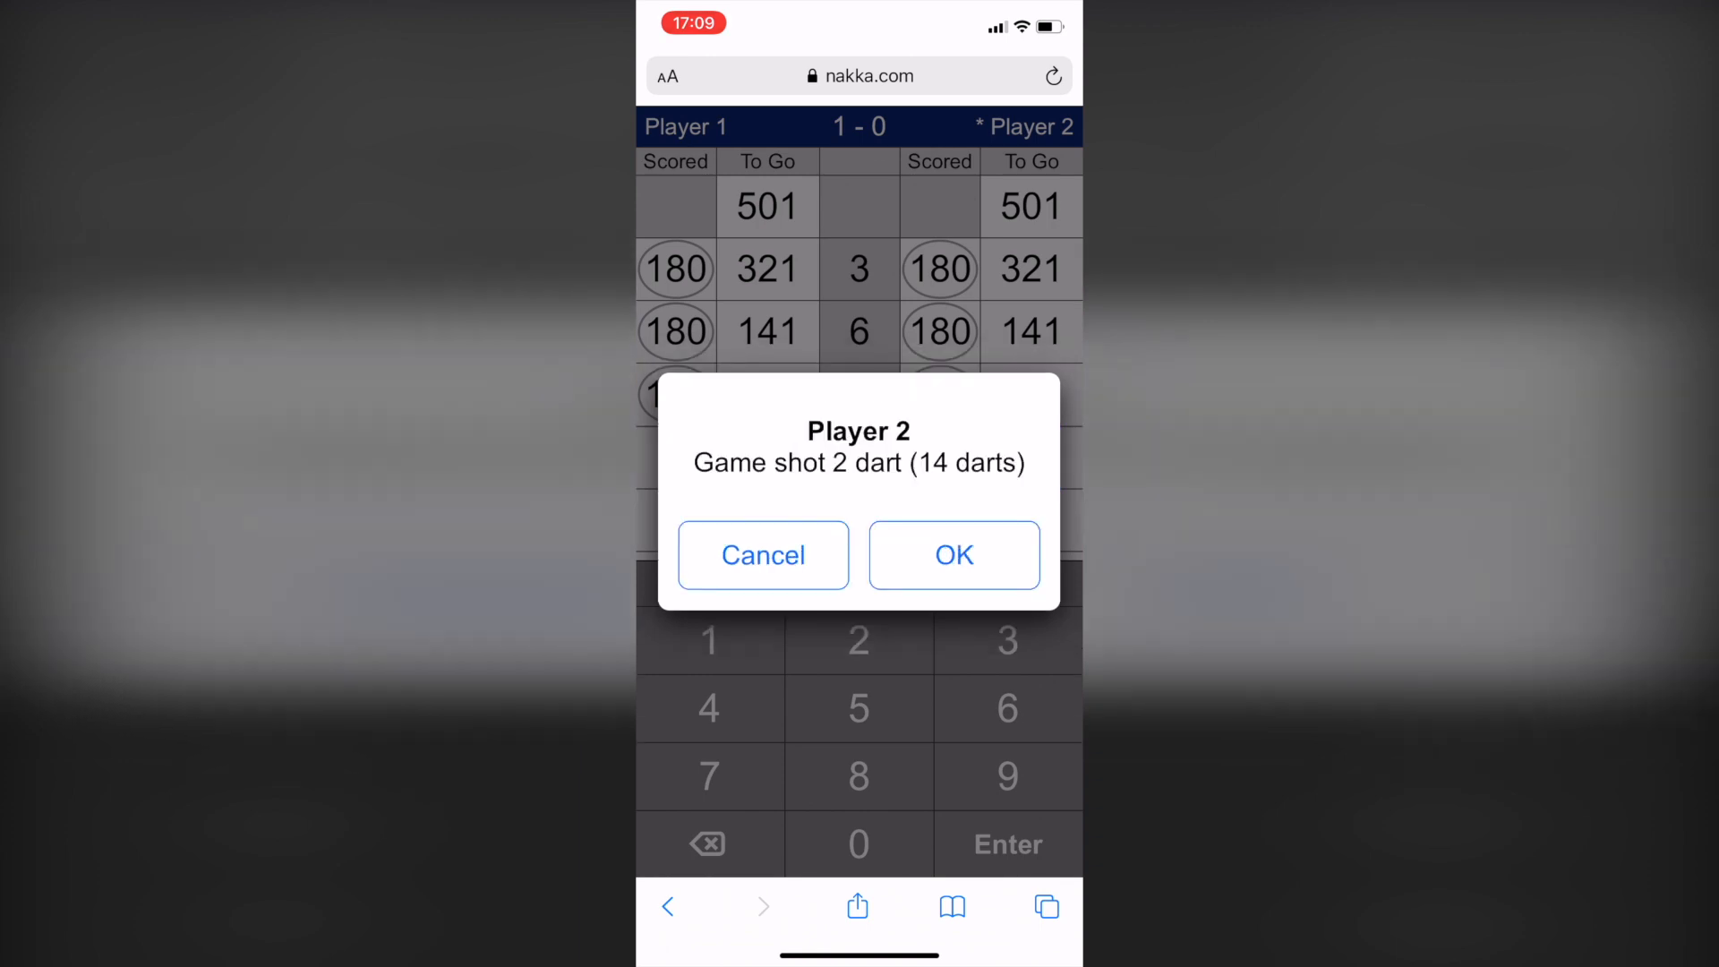
pyautogui.click(951, 555)
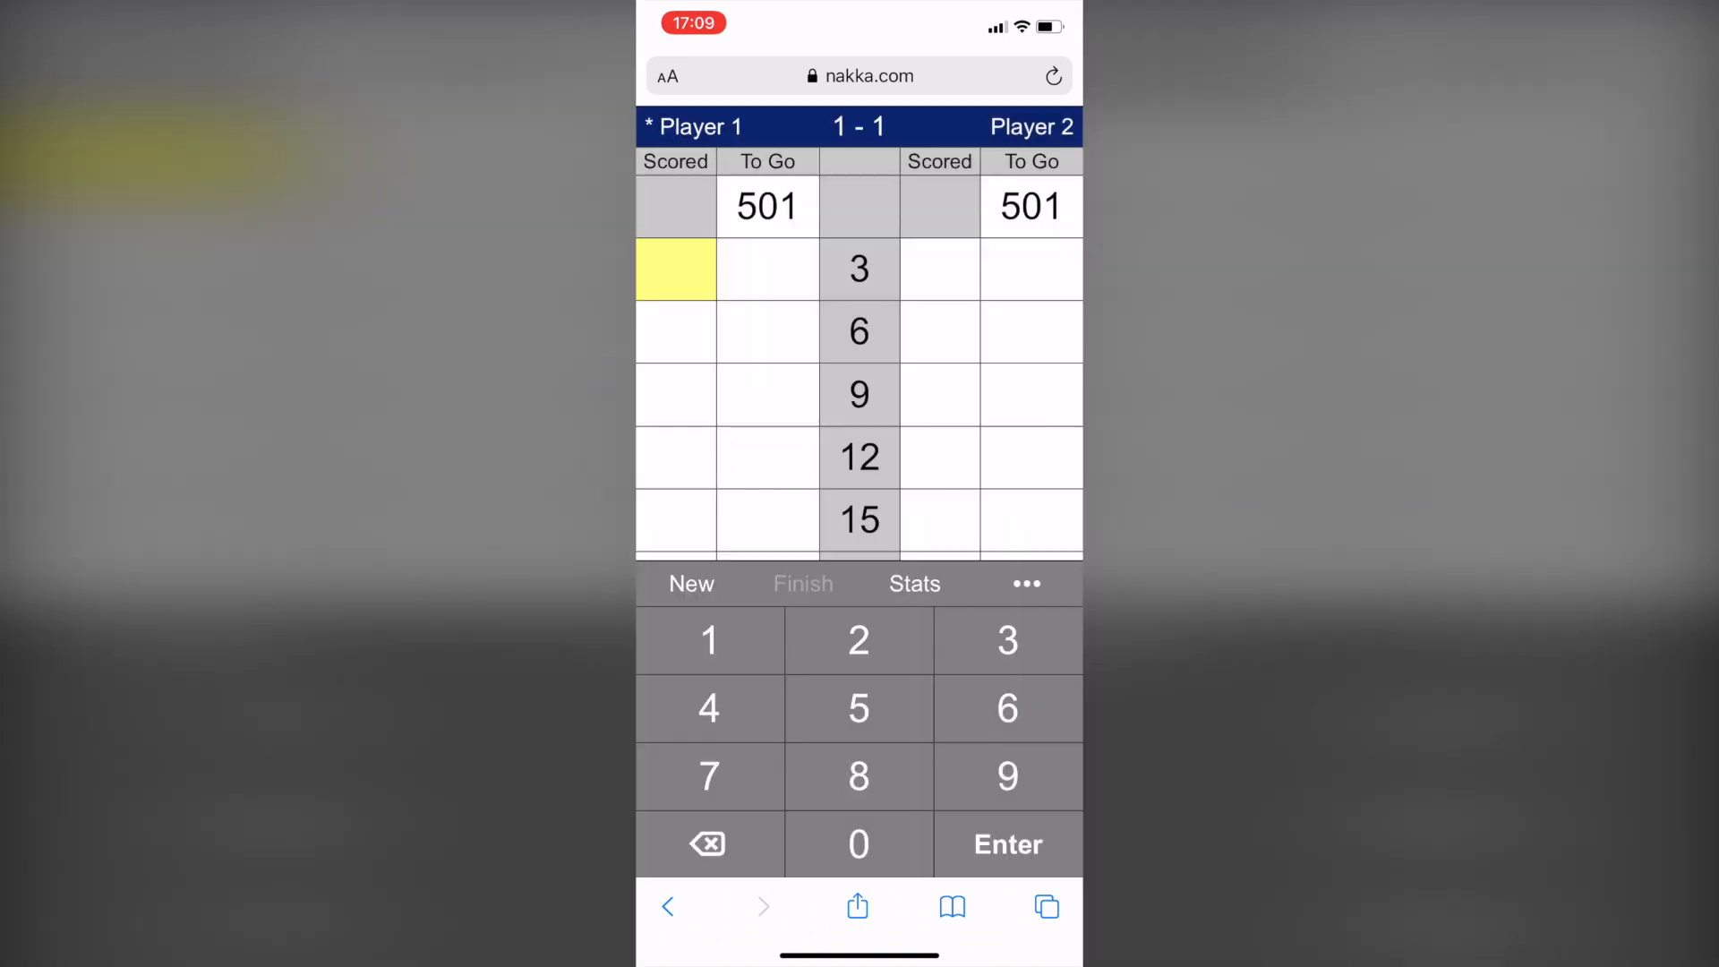